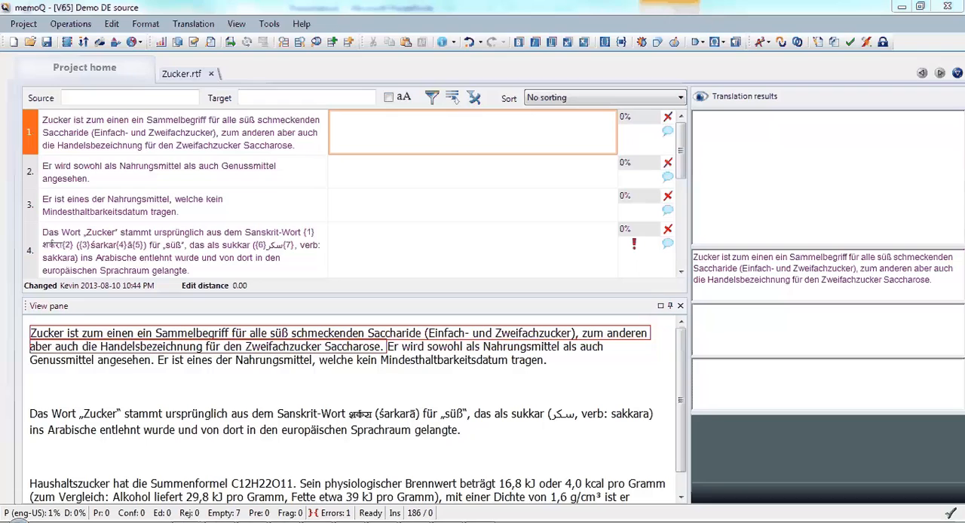
mouse_move(268, 24)
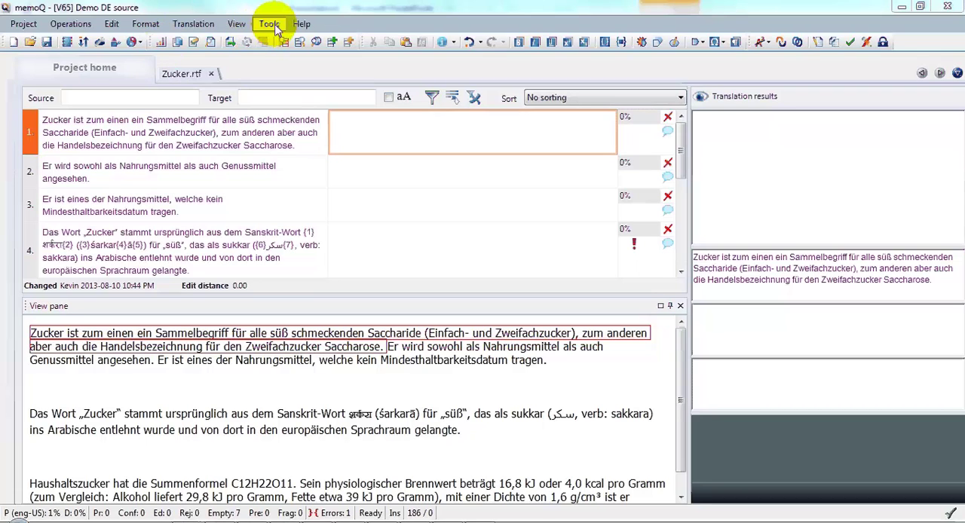
Step: Bring up memoQ's Options window from the Tools menu
left_click(268, 24)
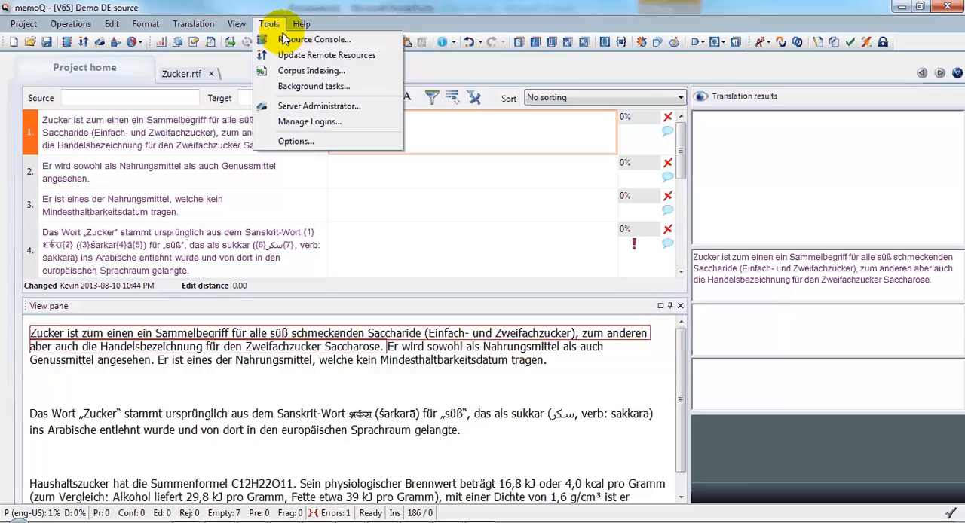
mouse_move(296, 141)
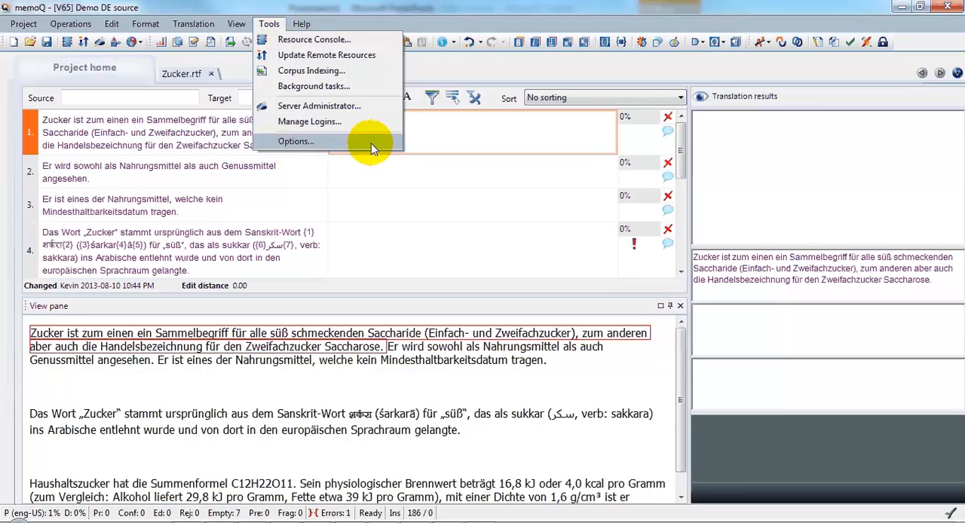
left_click(296, 141)
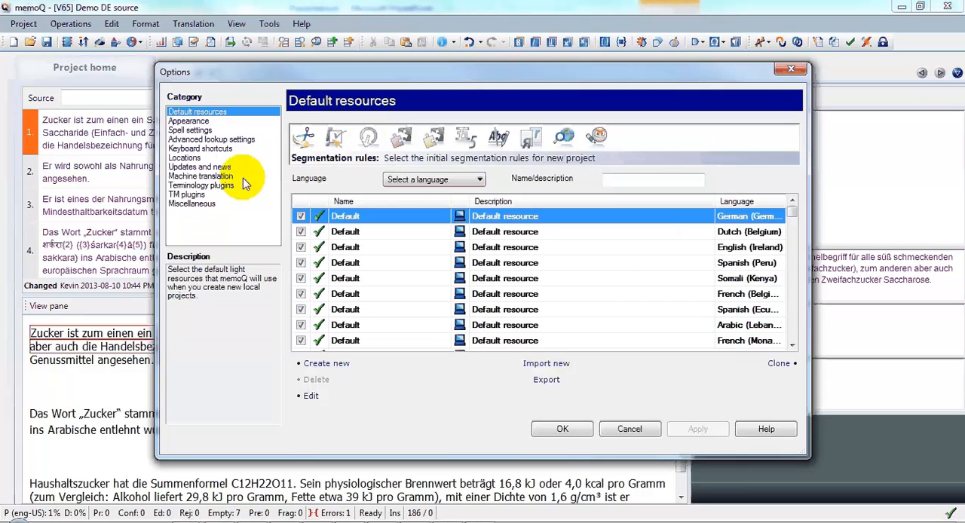
Step: Enable the Microsoft MT plugin under Machine translation and bring up its settings
left_click(201, 175)
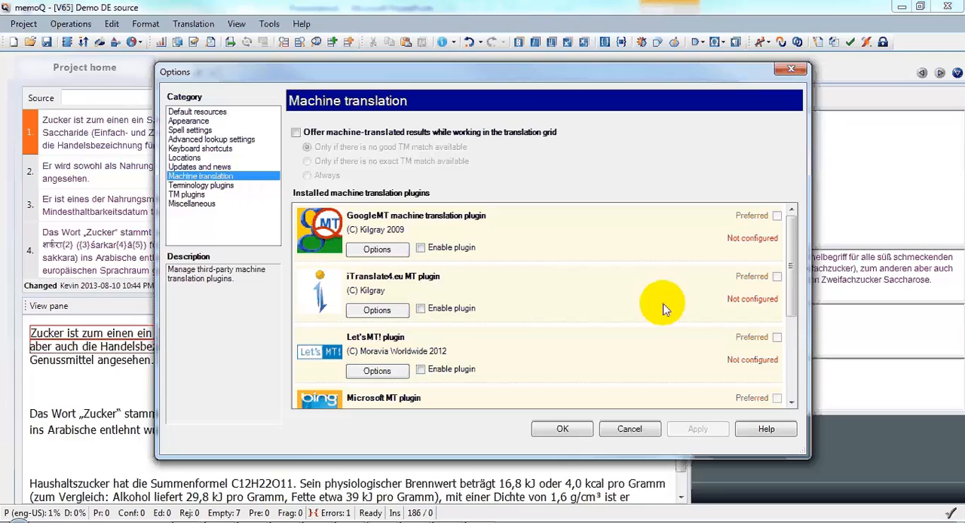
scroll("down", 3)
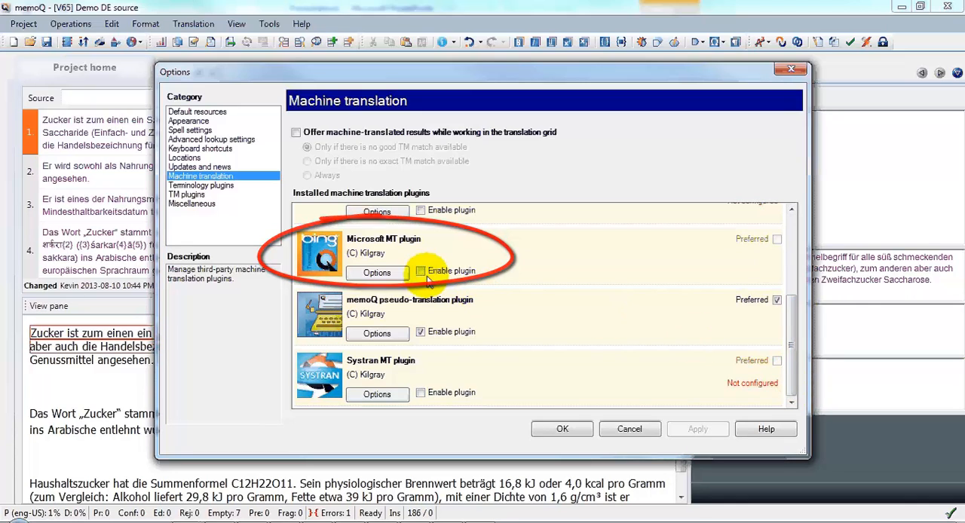
left_click(420, 271)
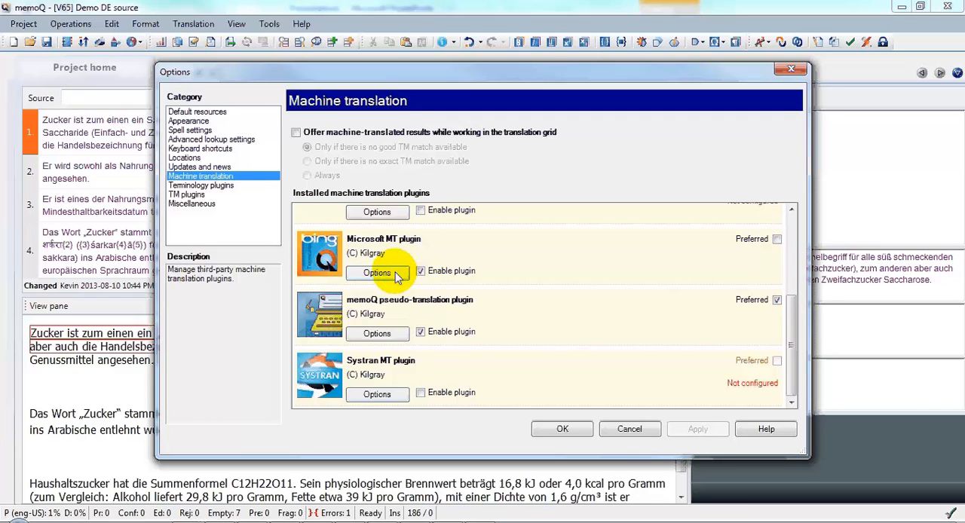
left_click(377, 272)
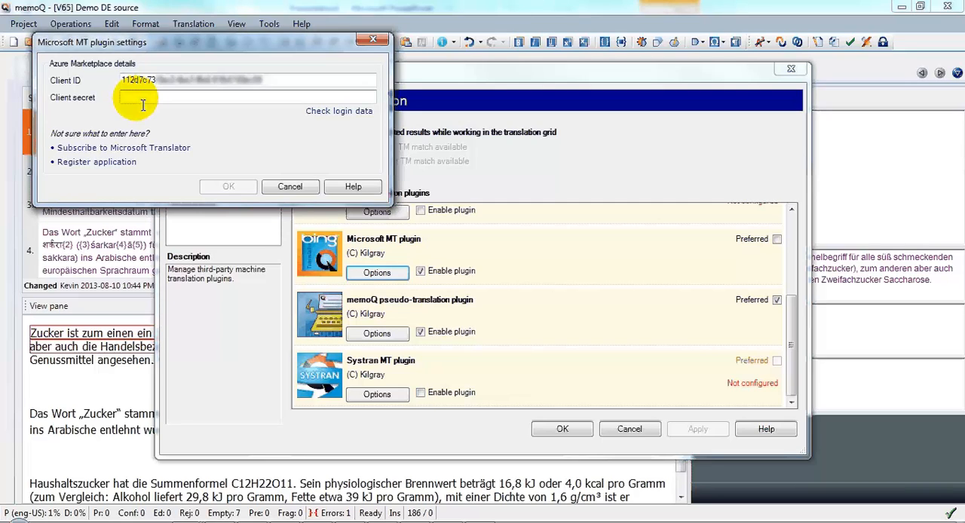
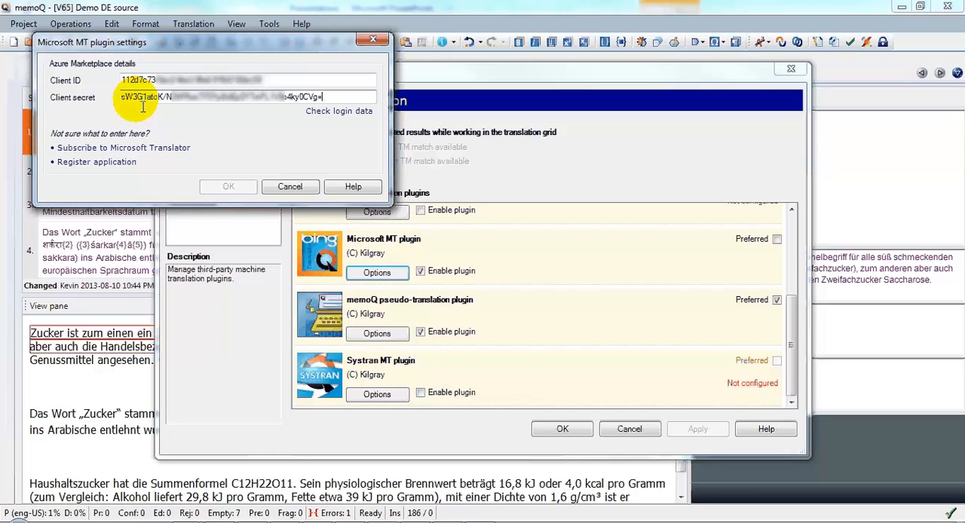
mouse_move(338, 111)
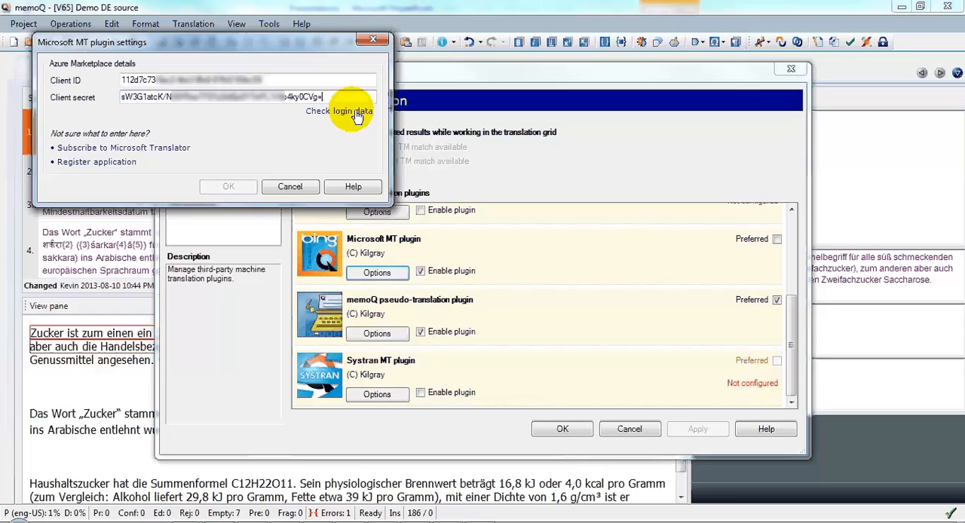
left_click(338, 112)
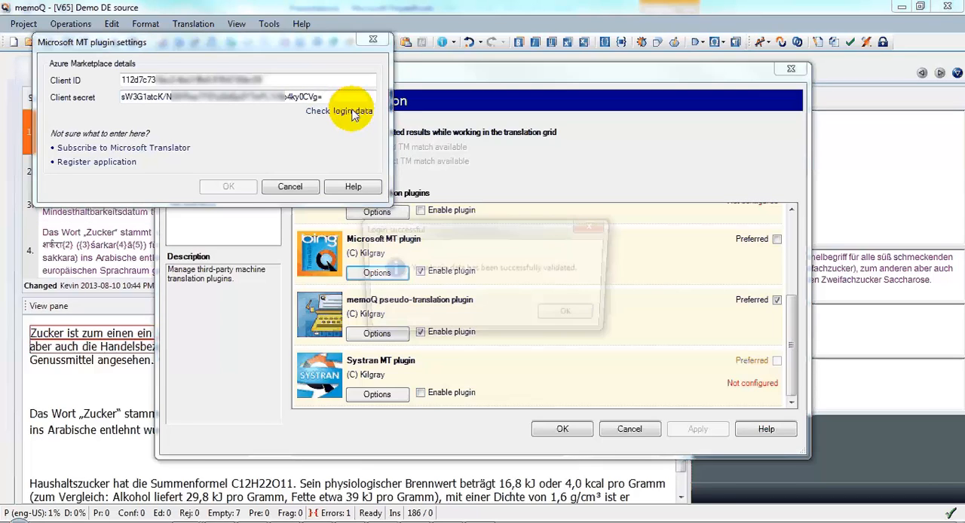
left_click(338, 112)
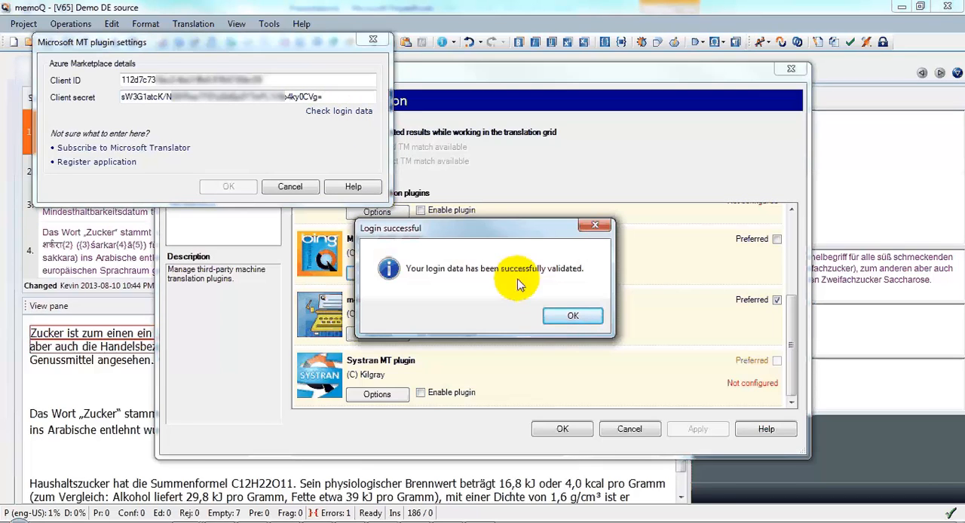
left_click(573, 315)
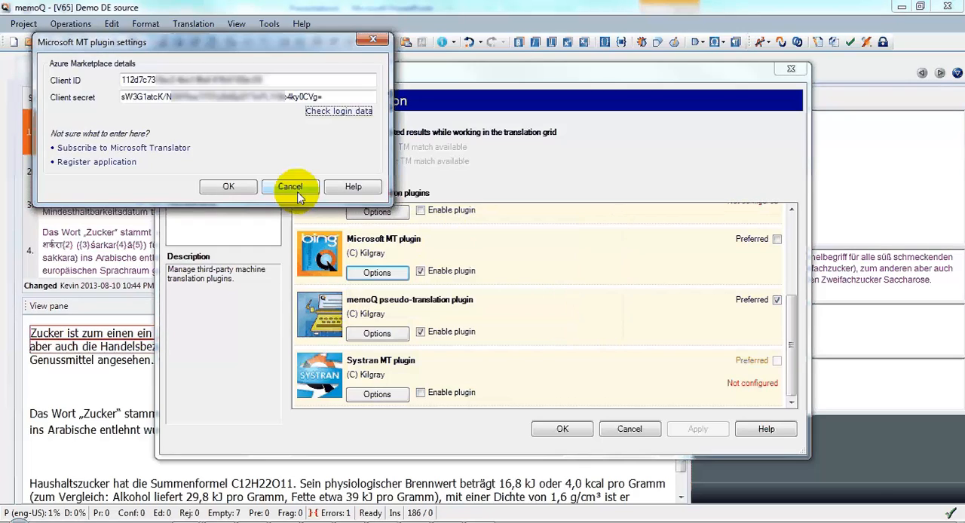
mouse_move(229, 187)
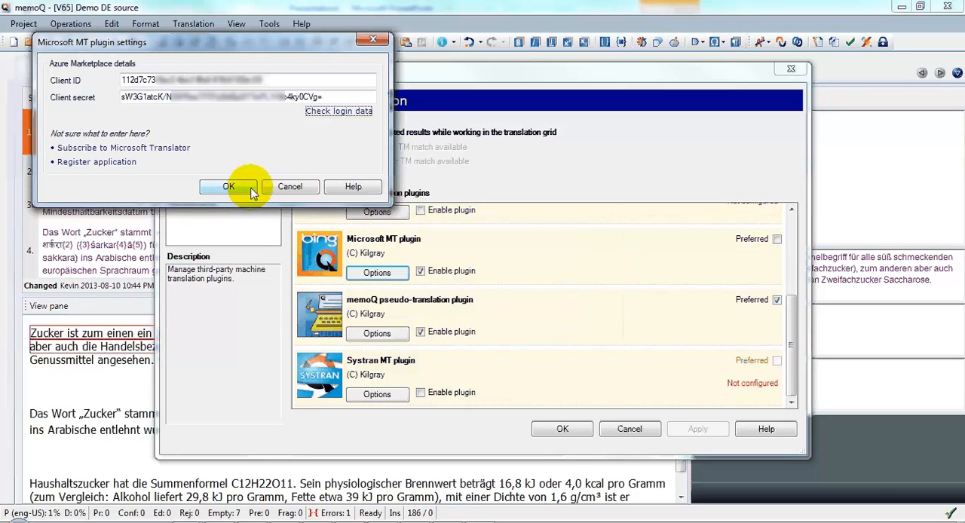
left_click(230, 187)
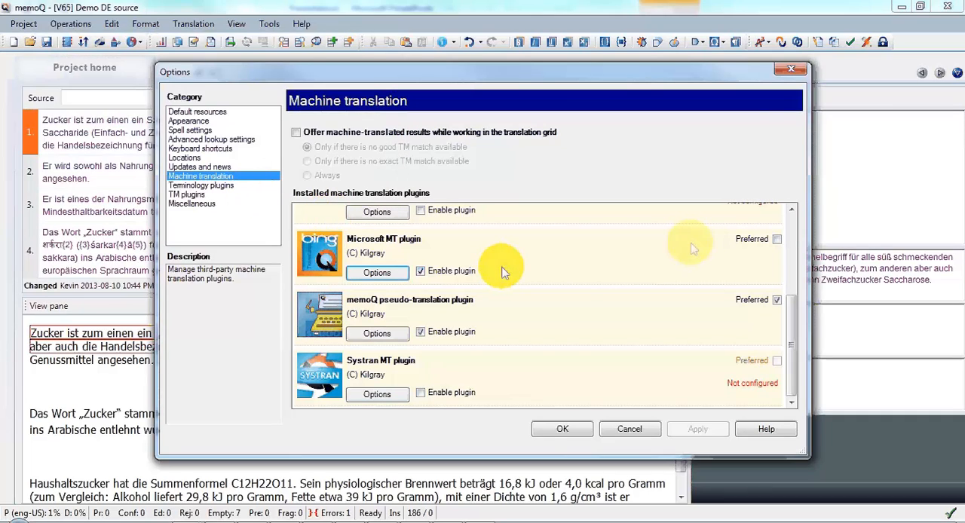
mouse_move(691, 248)
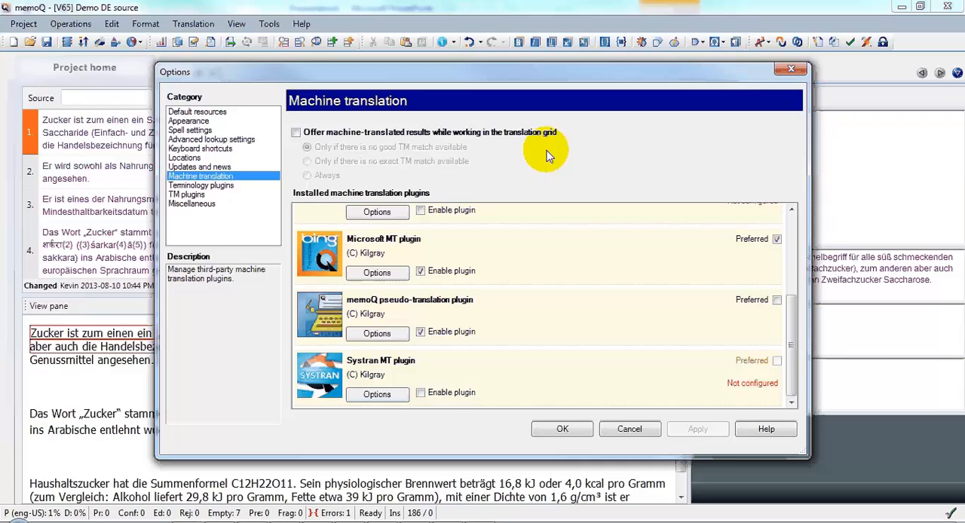
mouse_move(295, 132)
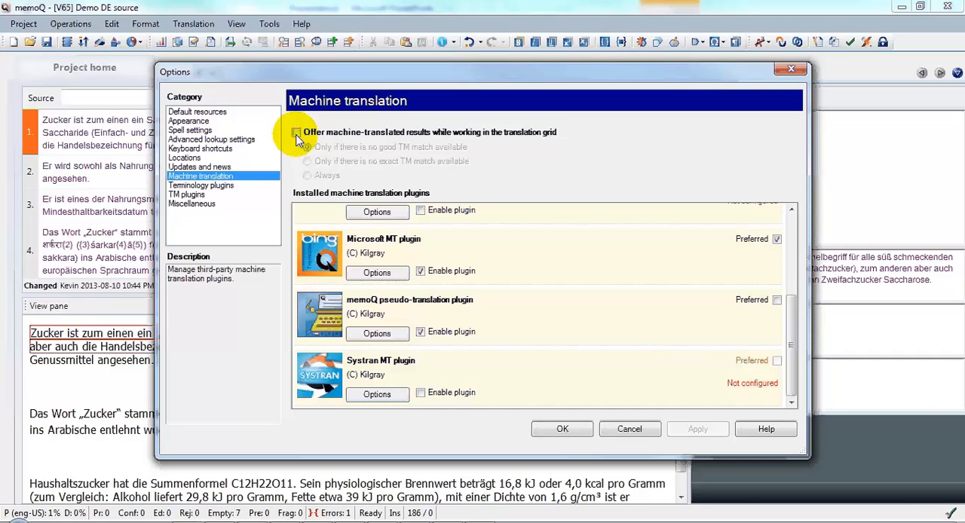
Step: Offer machine-translated results in the translation grid Always and confirm the options
left_click(295, 133)
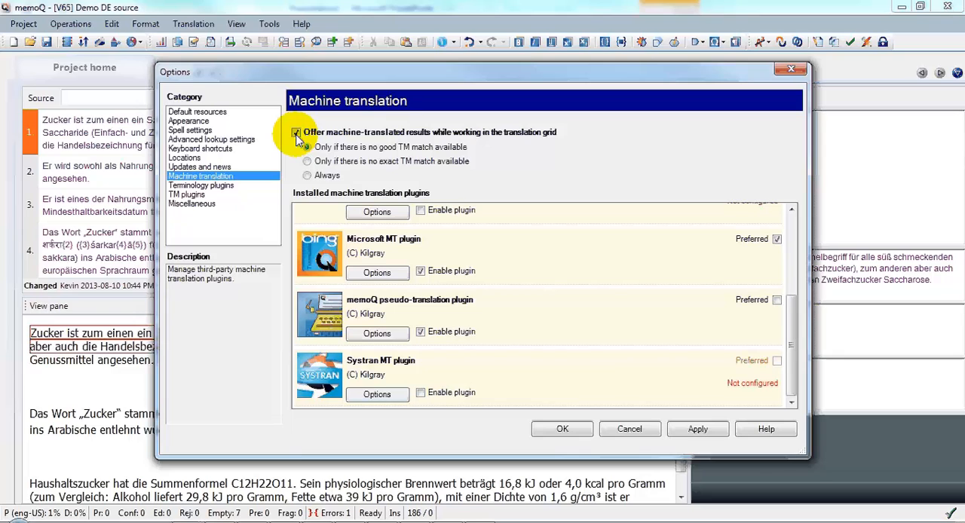
left_click(295, 132)
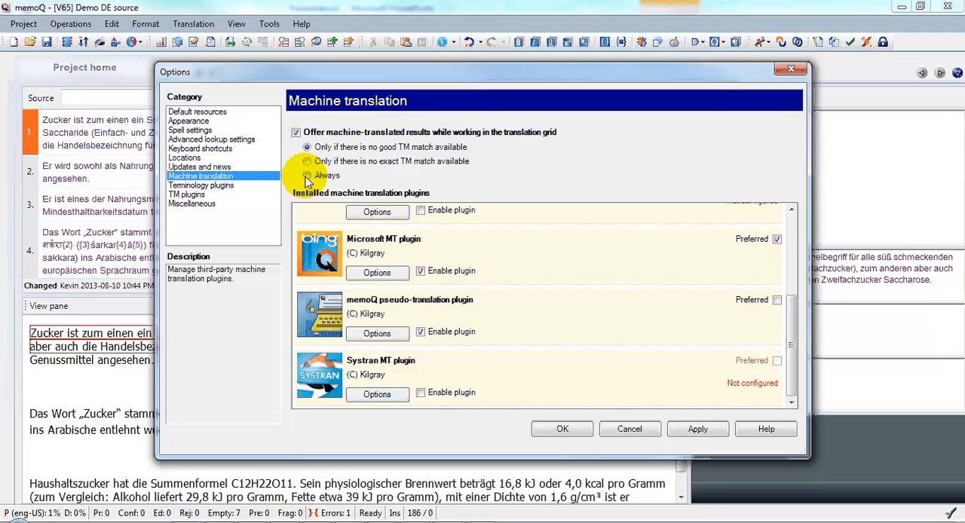
left_click(307, 175)
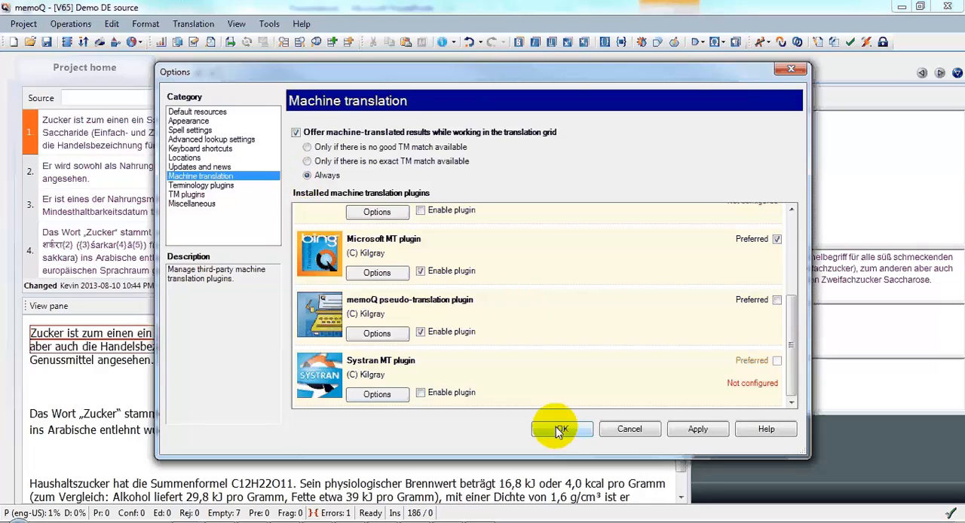
left_click(561, 428)
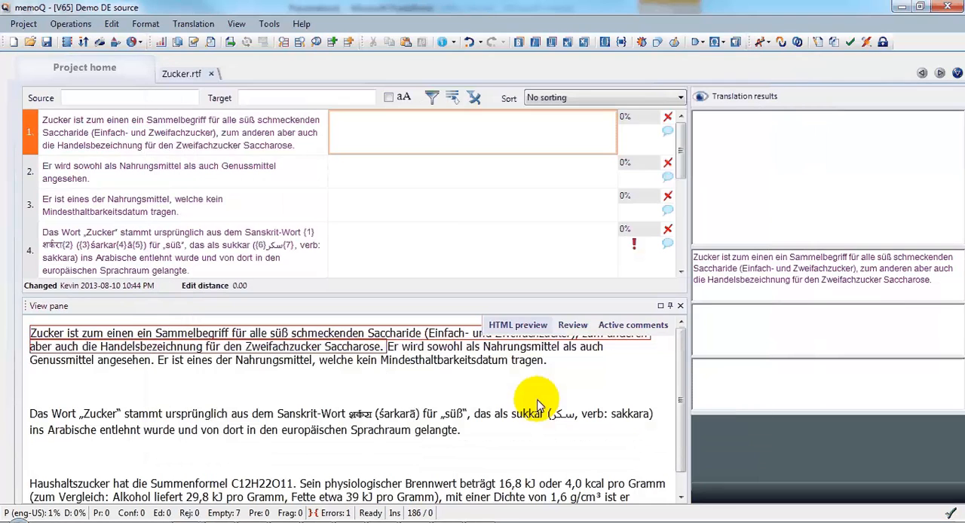